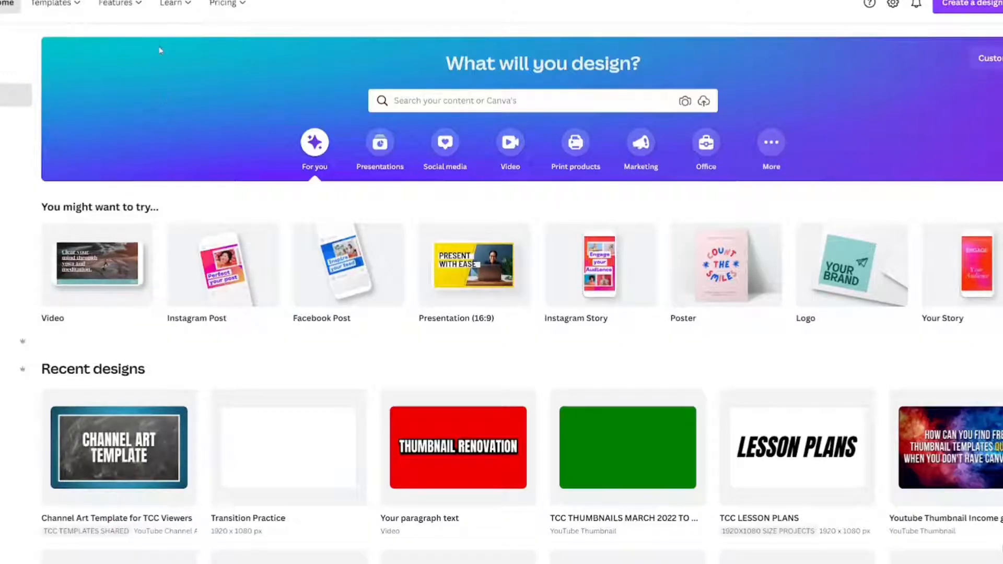
mouse_move(154, 58)
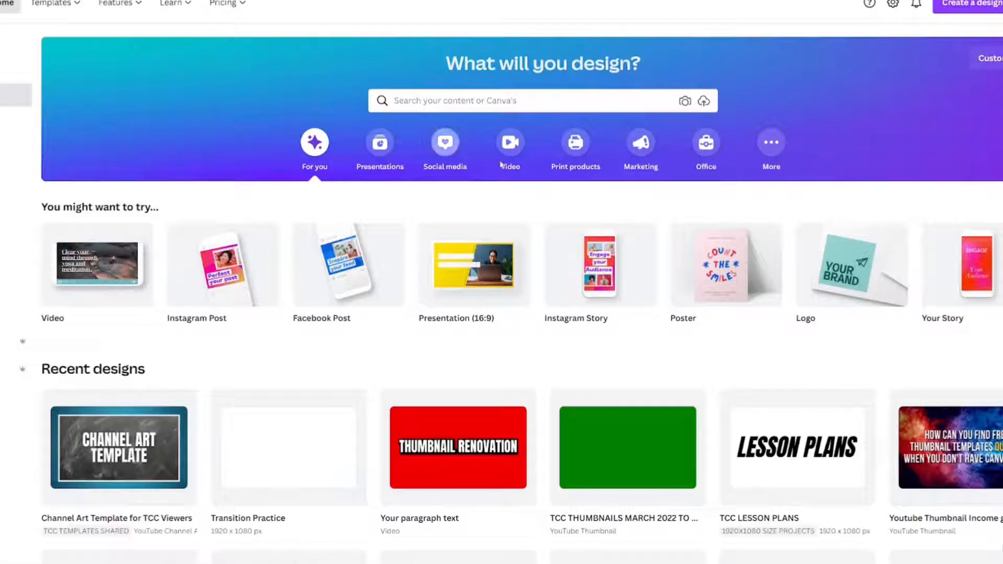
Create a blank 1920 × 1080 video design from the Video category
left_click(510, 142)
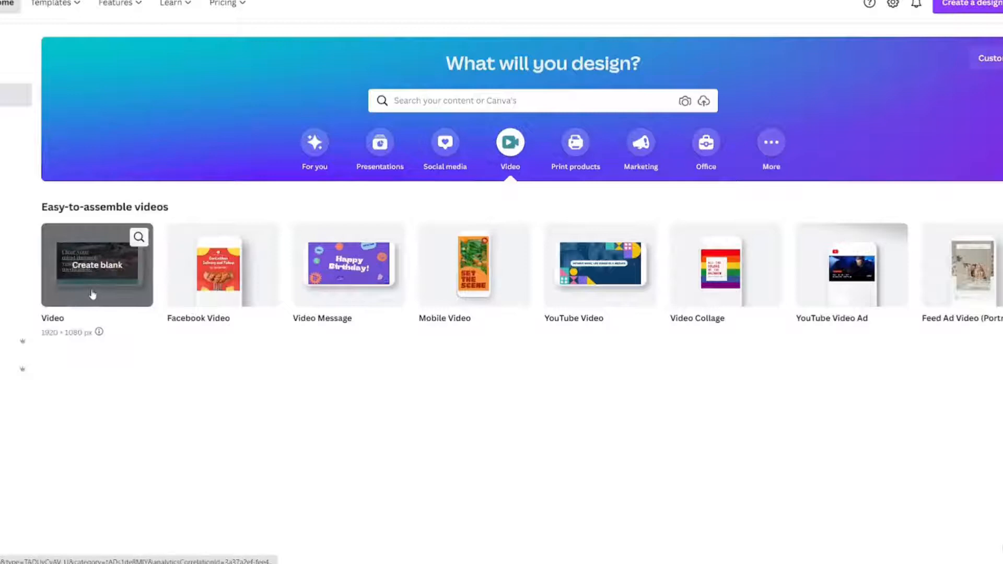
left_click(97, 265)
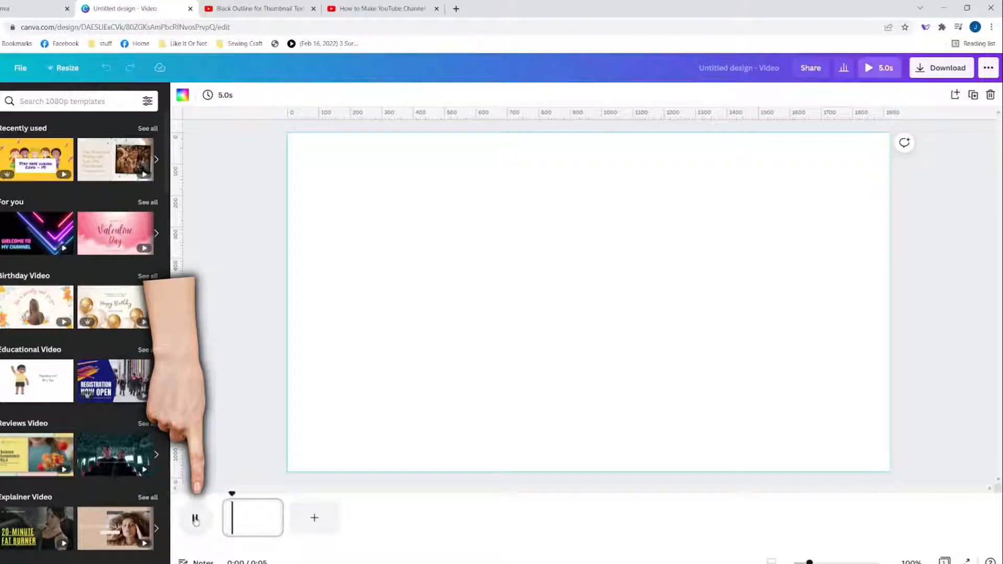
Add the colorful abstract animation clip found under 'transition' videos from the same artist
left_click(195, 518)
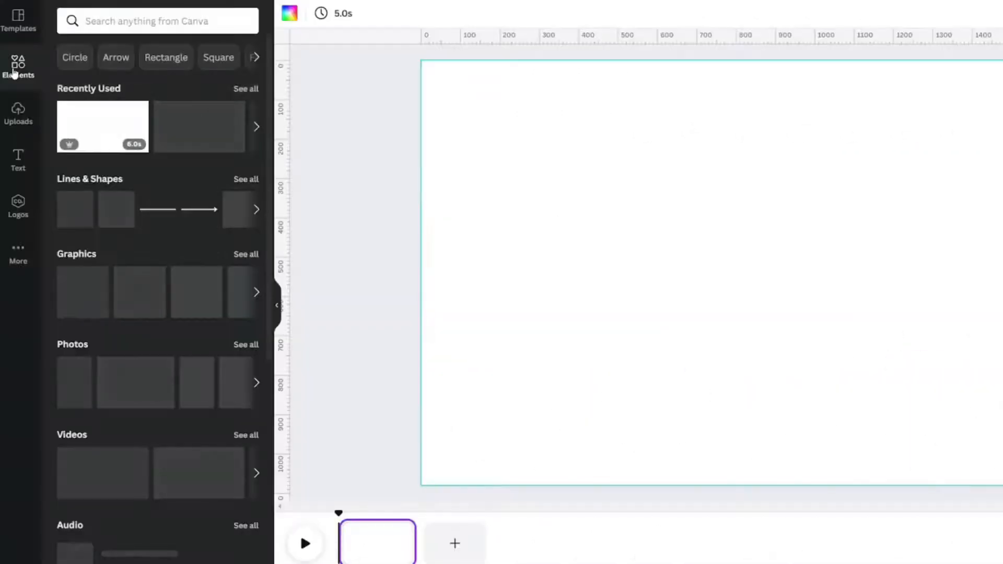
left_click(157, 20)
type("TRANSITION")
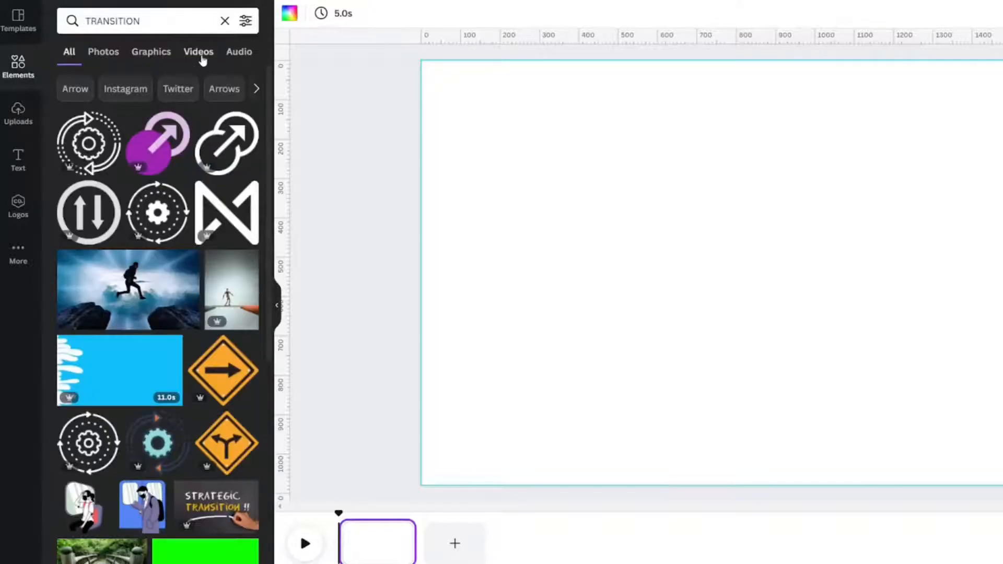
left_click(199, 52)
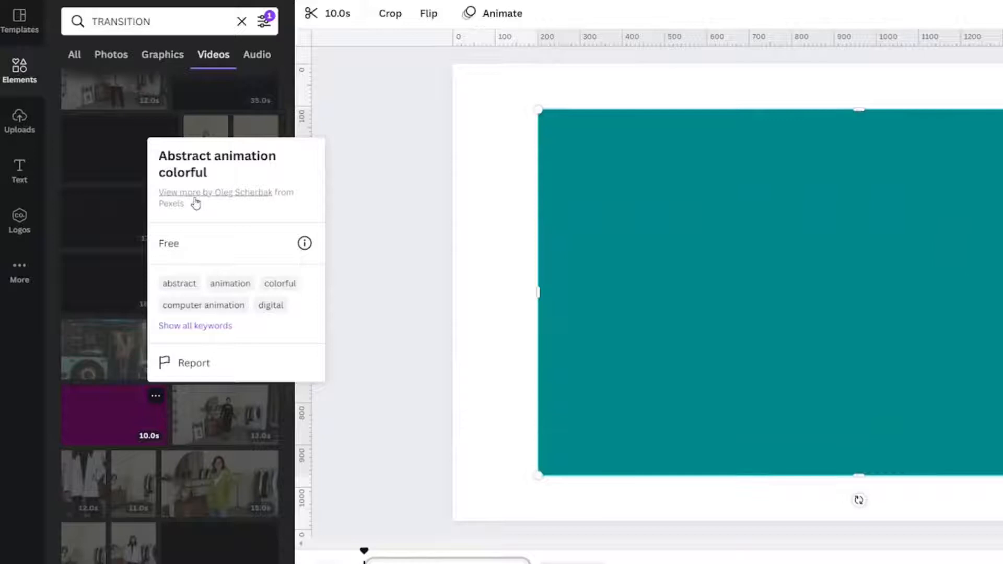
left_click(205, 192)
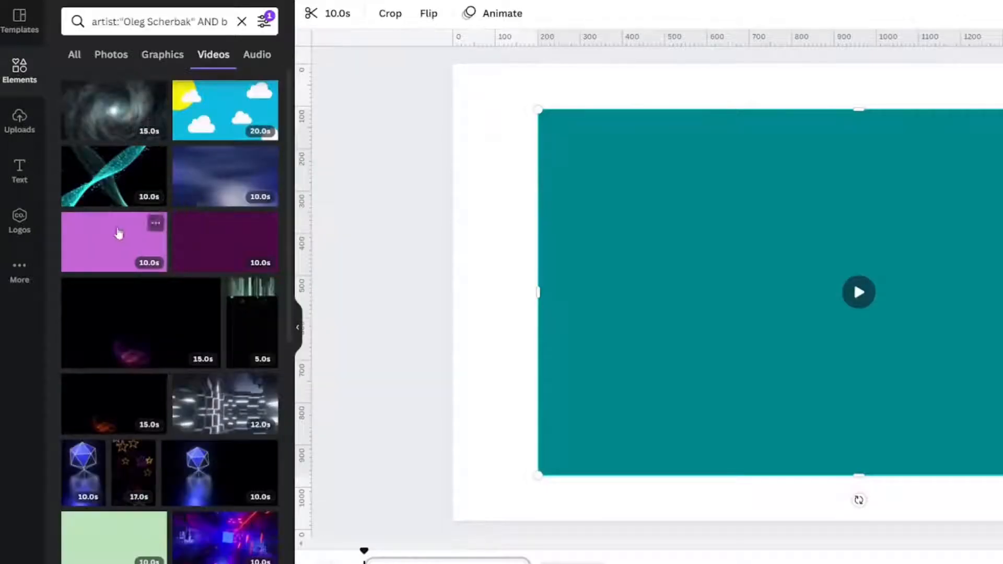
mouse_move(106, 186)
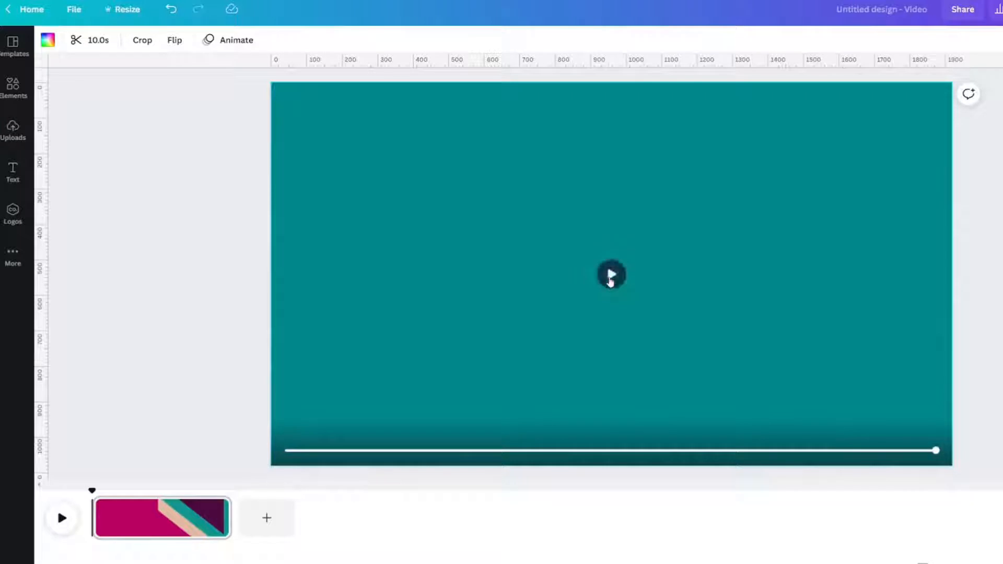
Preview the background clip and trim it from 10 seconds to about 3.4 seconds
left_click(610, 273)
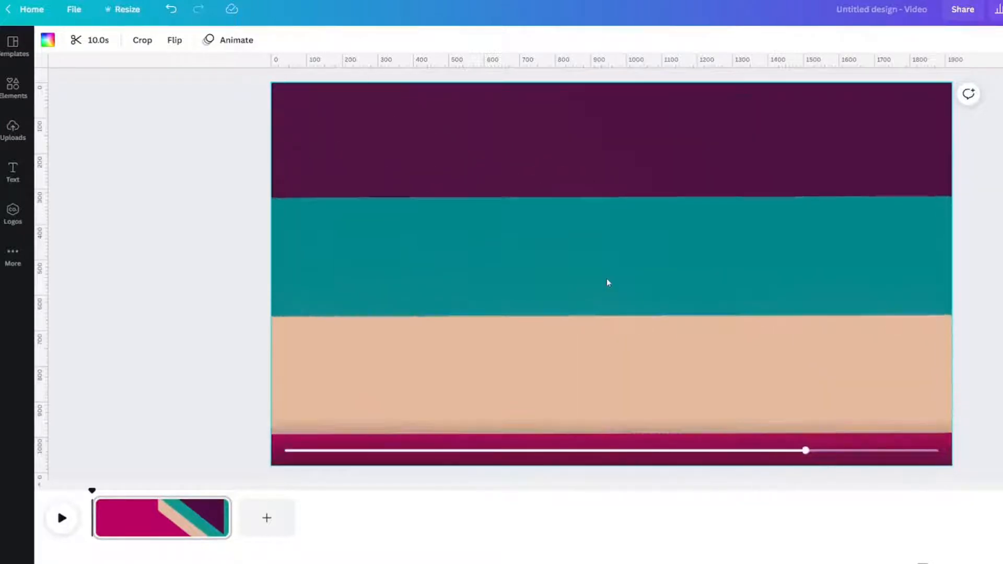
left_click_drag(805, 451, 935, 450)
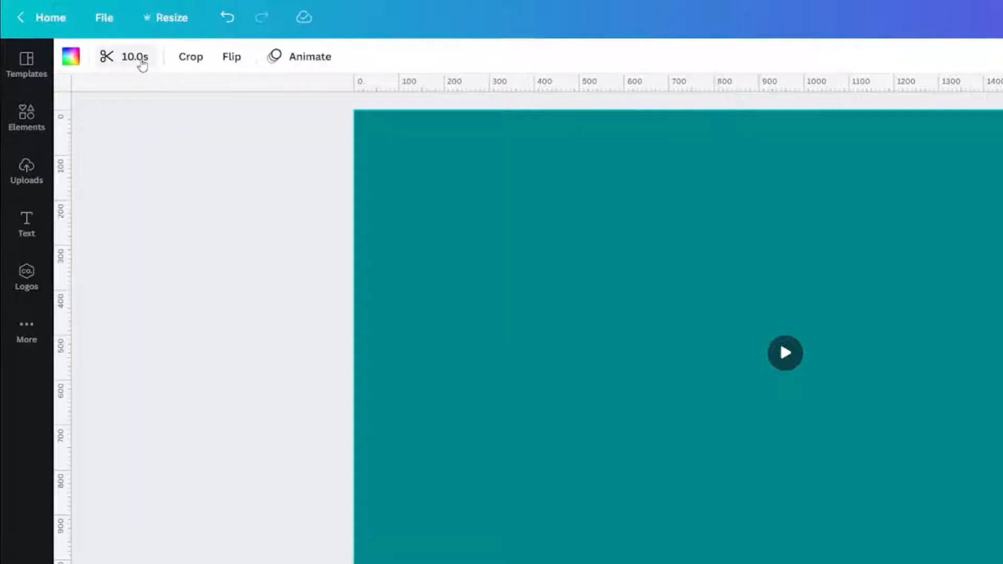
left_click(785, 353)
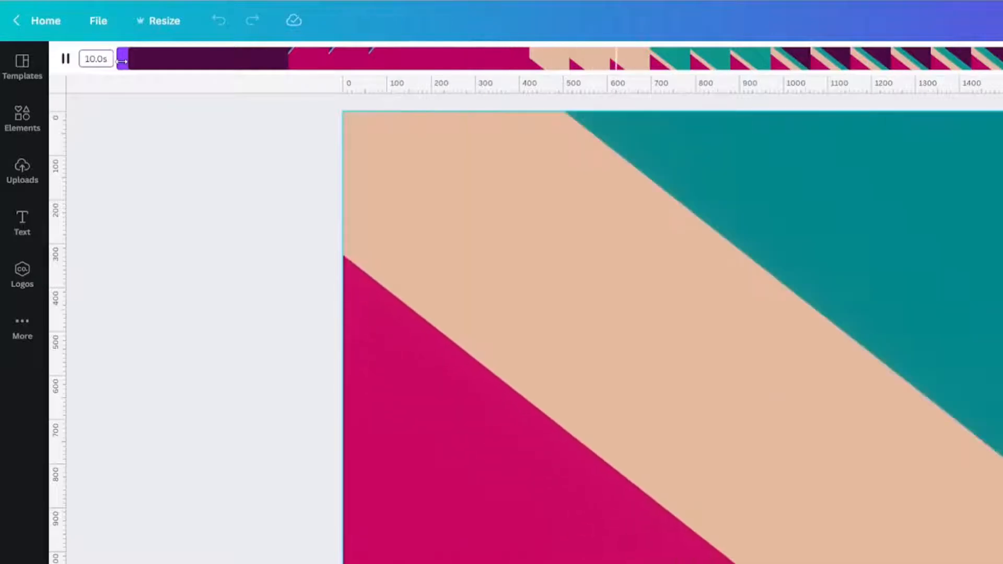
left_click(65, 59)
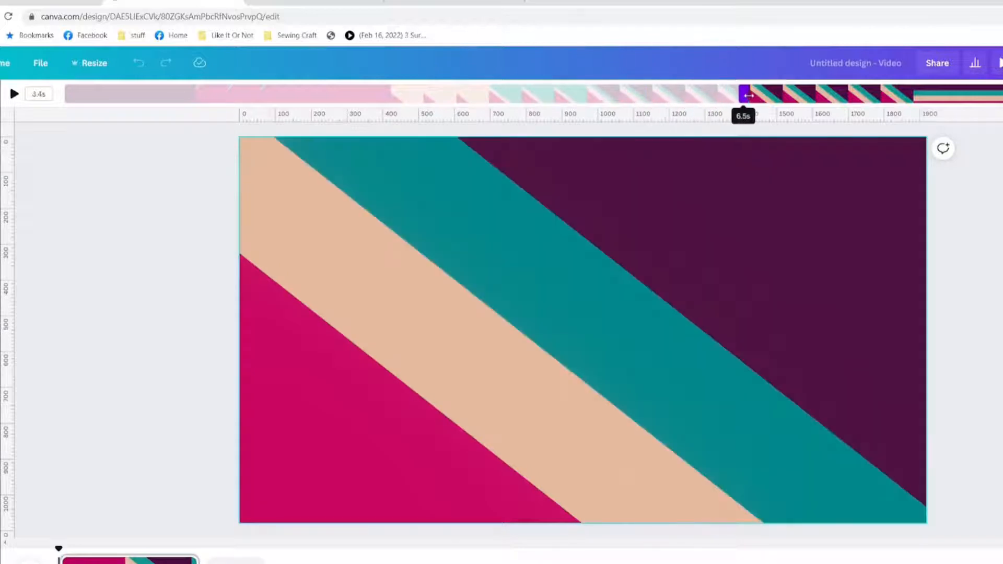
Play back the trimmed 3.4-second clip to check the result
left_click(12, 94)
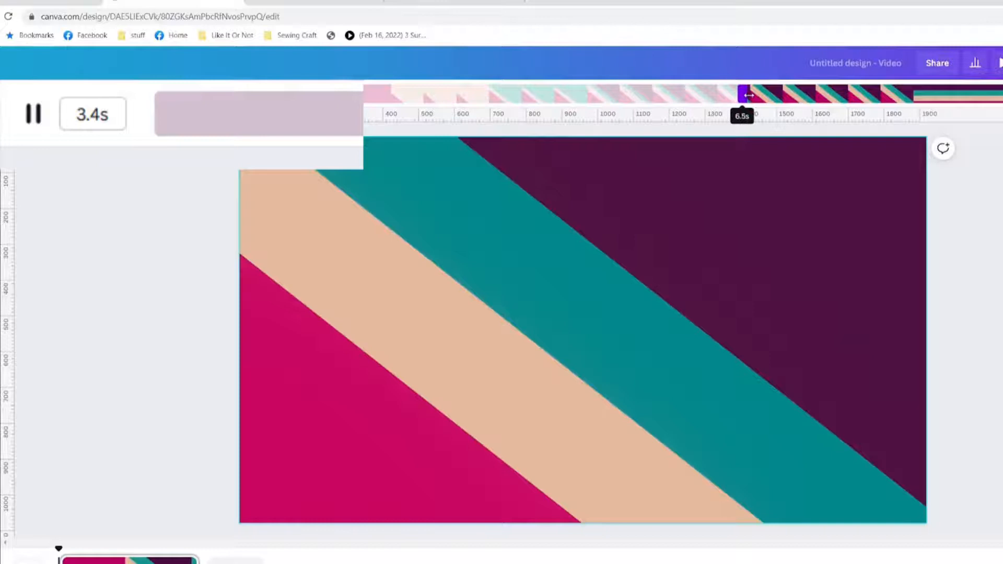
left_click(33, 114)
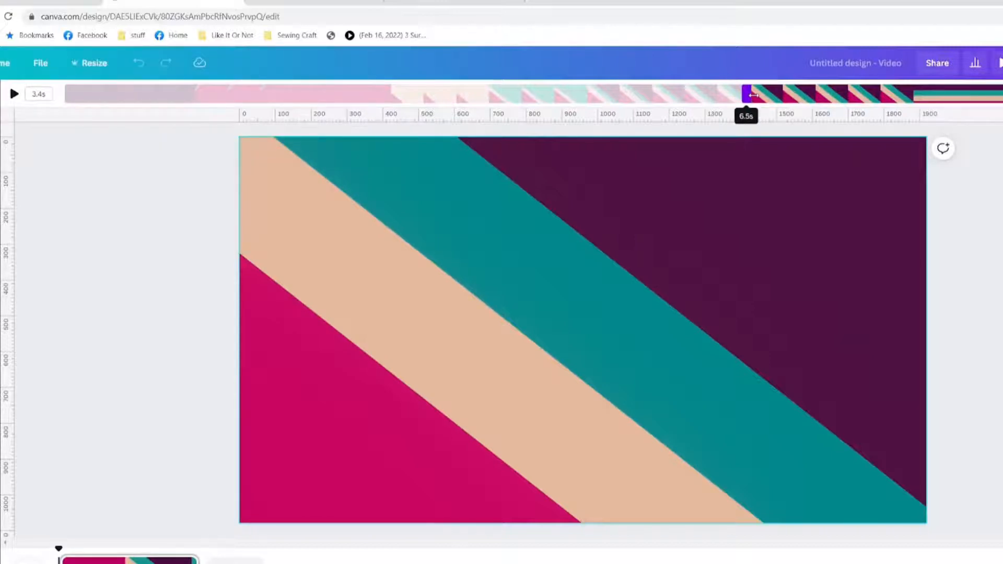
left_click(14, 94)
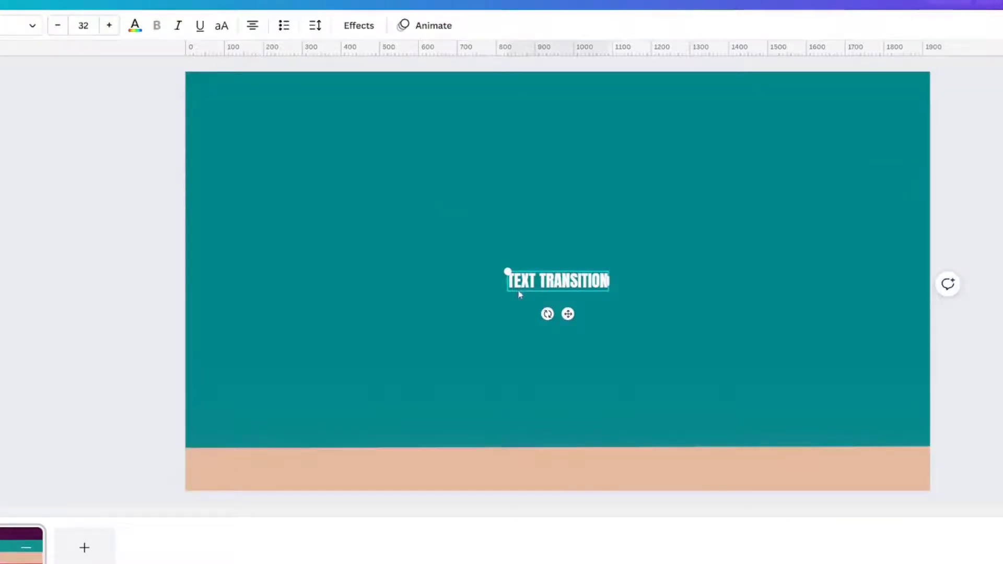
mouse_move(505, 272)
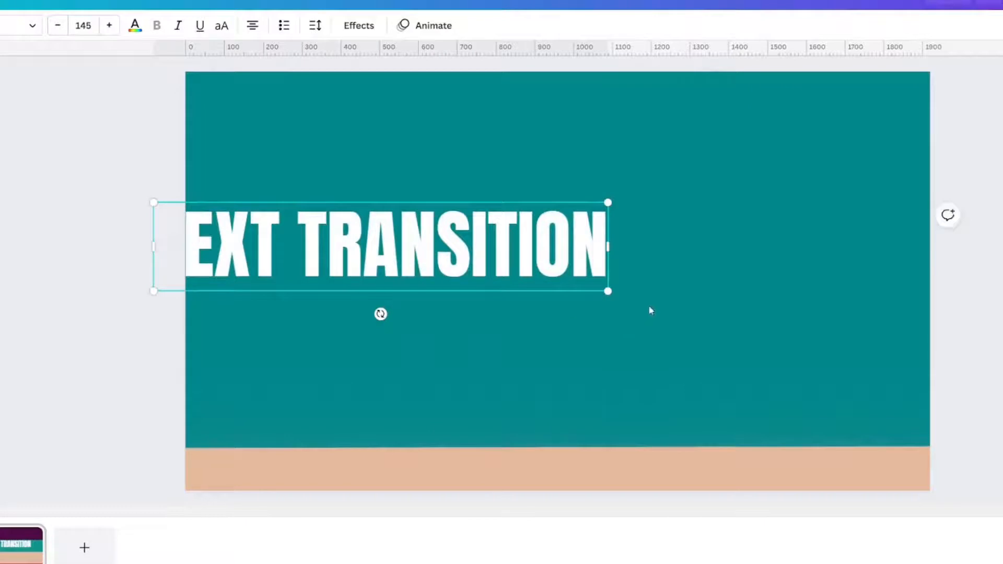
Enlarge the TEXT TRANSITION heading and align it to the middle of the page
left_click(109, 26)
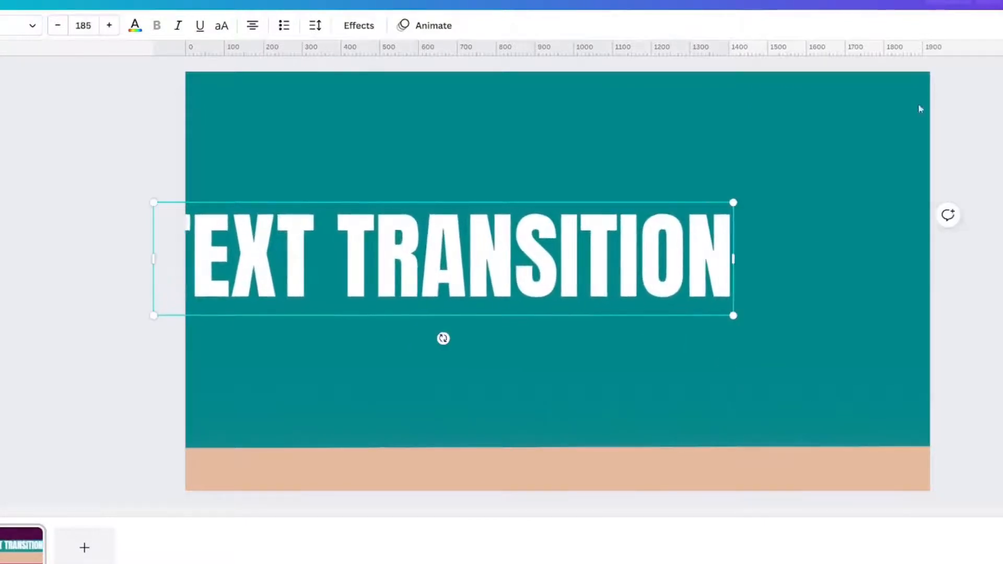
left_click(922, 53)
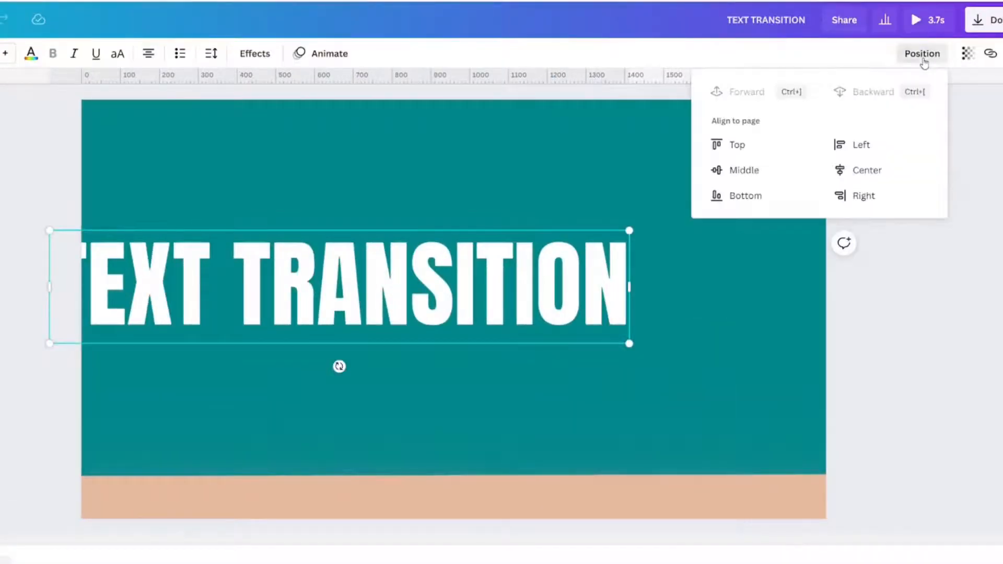
left_click(867, 170)
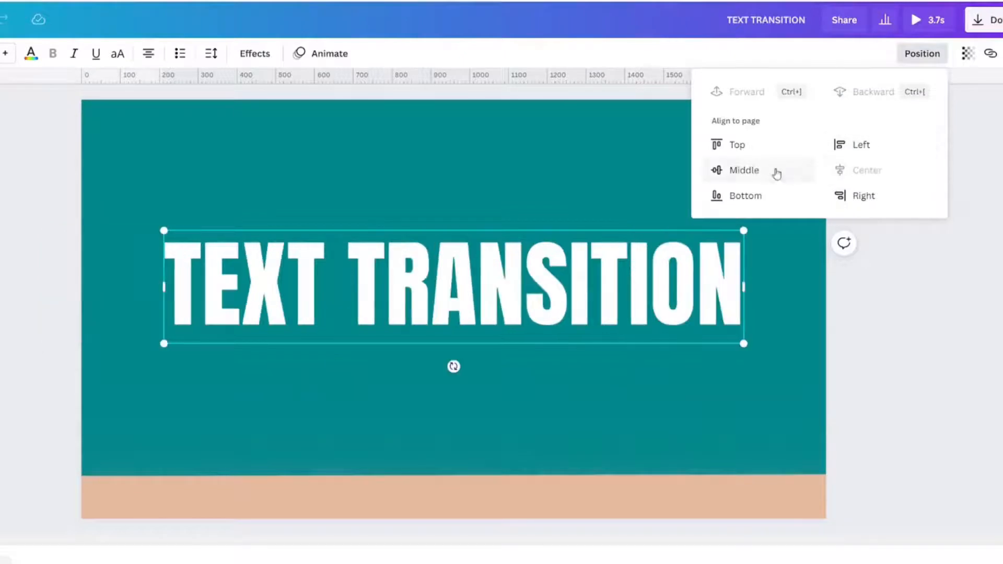
left_click(744, 169)
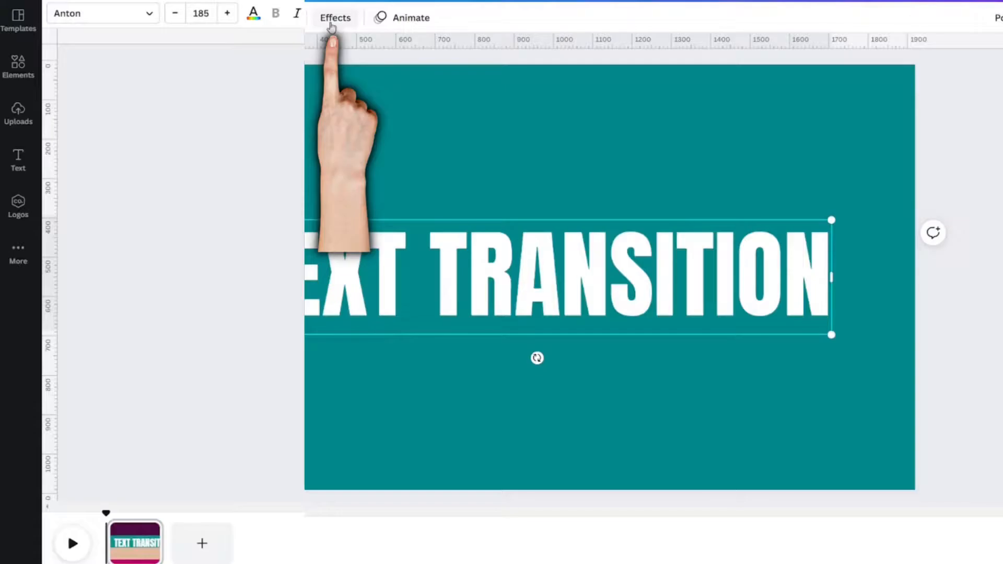
Apply a black Shadow effect to the TEXT TRANSITION text
left_click(335, 18)
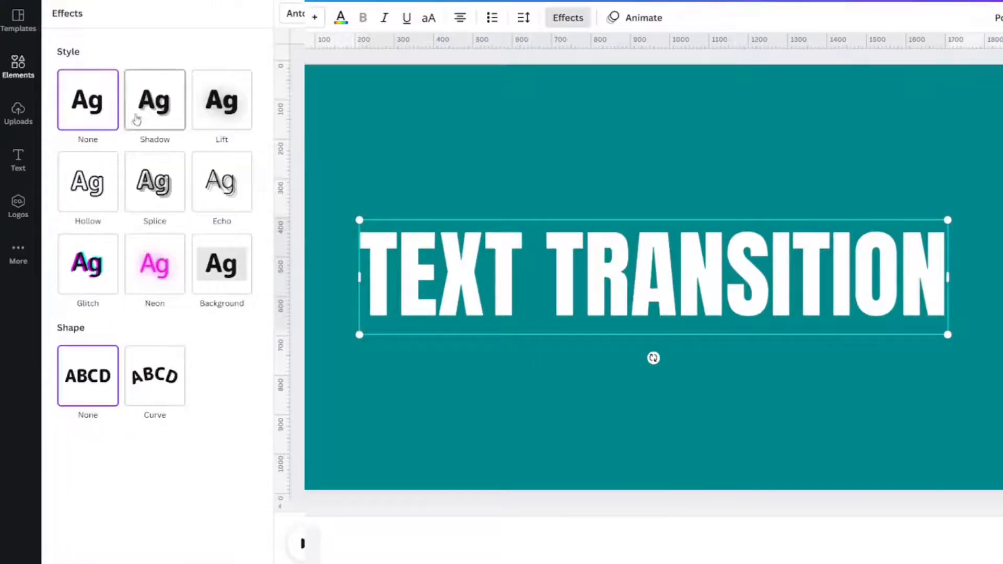
left_click(154, 100)
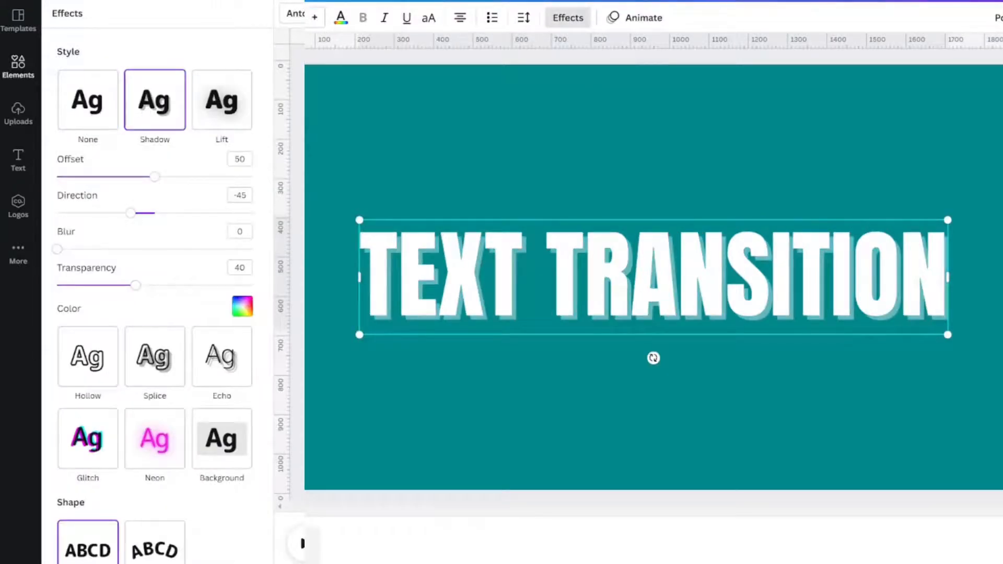
left_click(242, 305)
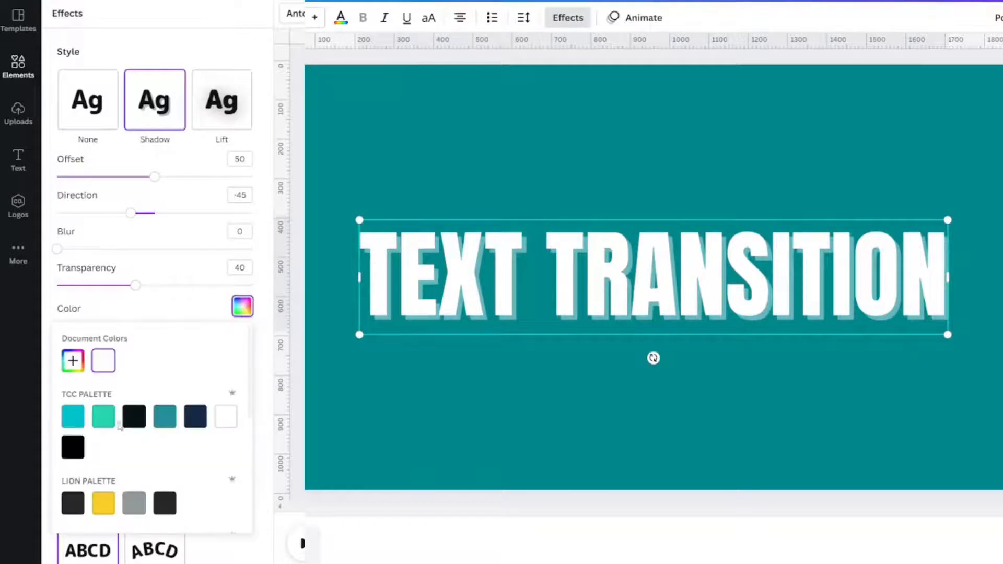
left_click(72, 447)
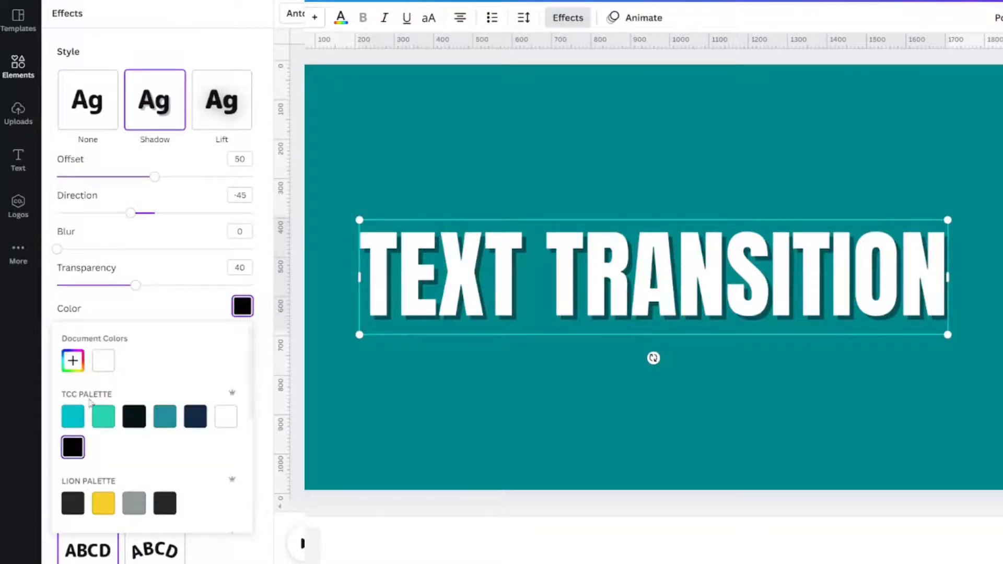
Raise the shadow's transparency and increase its blur to soften it
left_click_drag(135, 285, 174, 285)
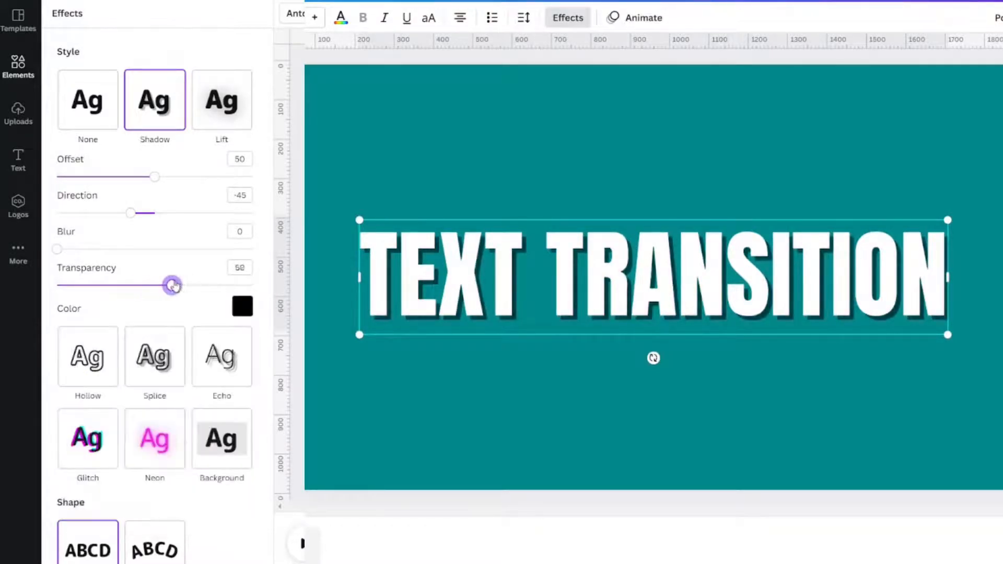
left_click_drag(171, 286, 200, 285)
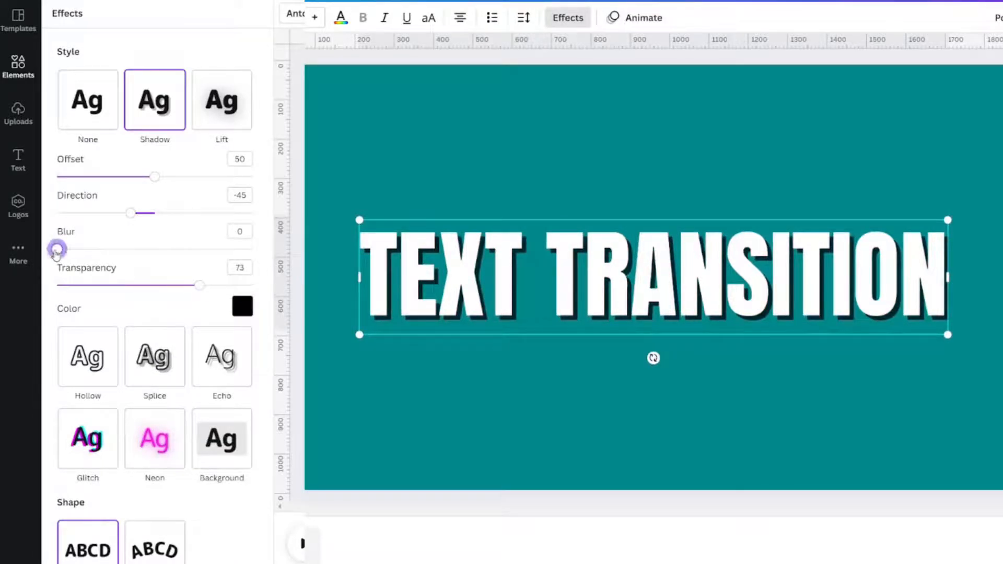
left_click_drag(57, 248, 251, 248)
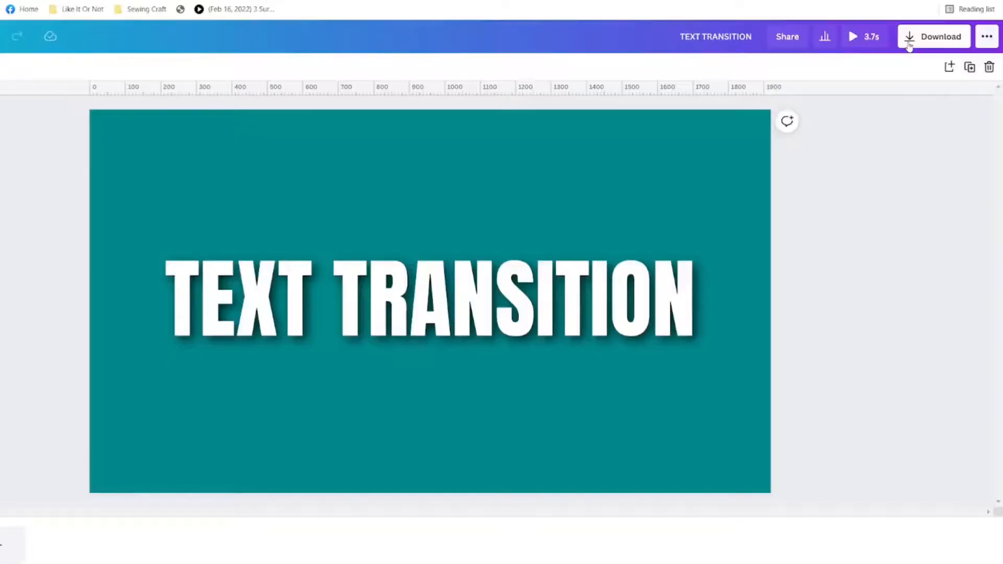
Choose MP4 Video as the file type in the Download panel
left_click(933, 37)
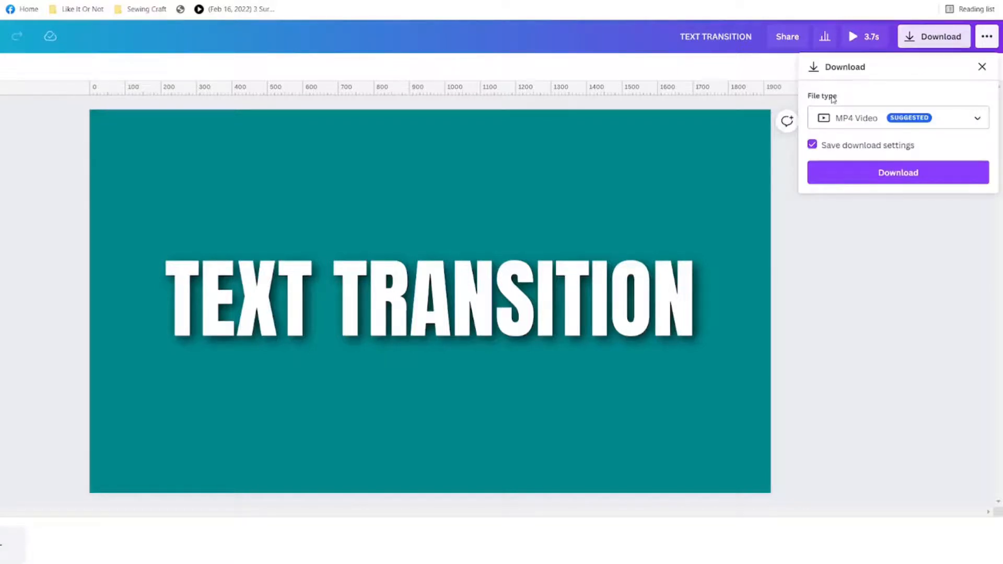
mouse_move(859, 126)
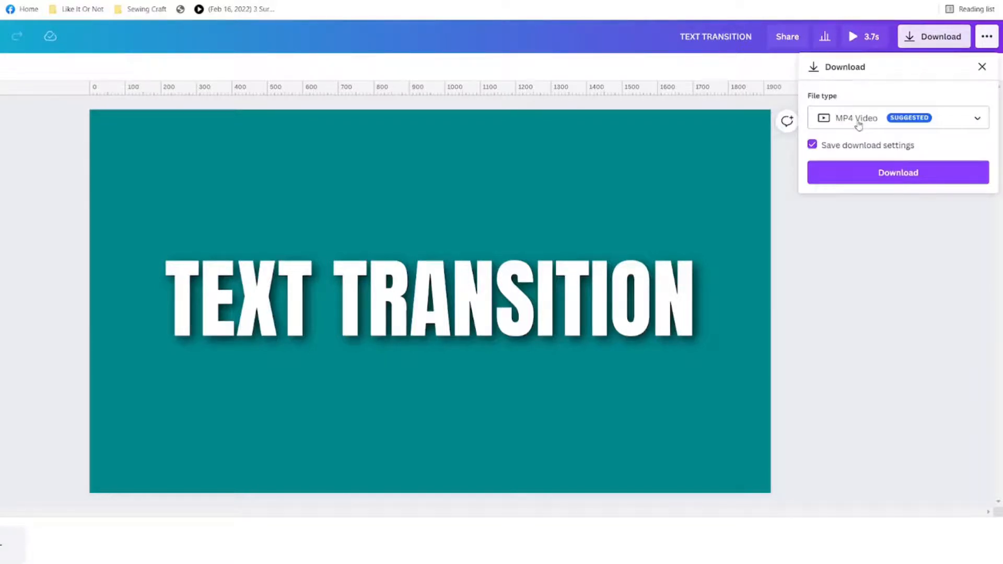
left_click(897, 118)
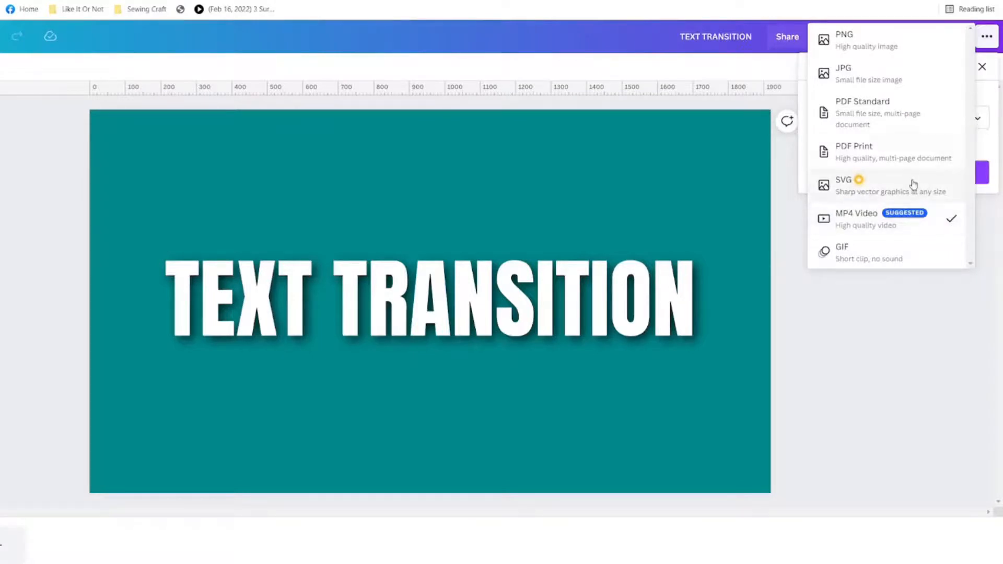
left_click(856, 217)
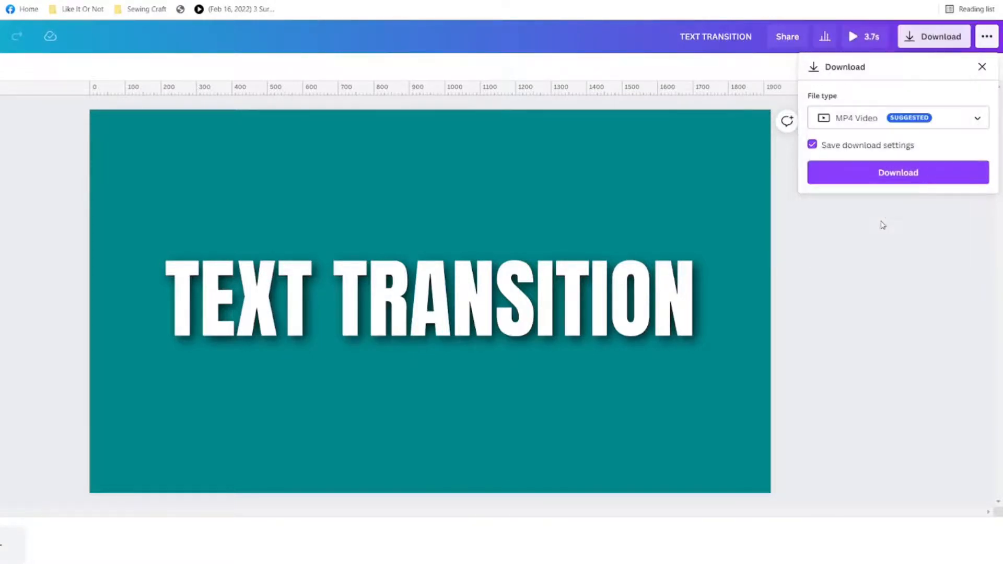
left_click(898, 172)
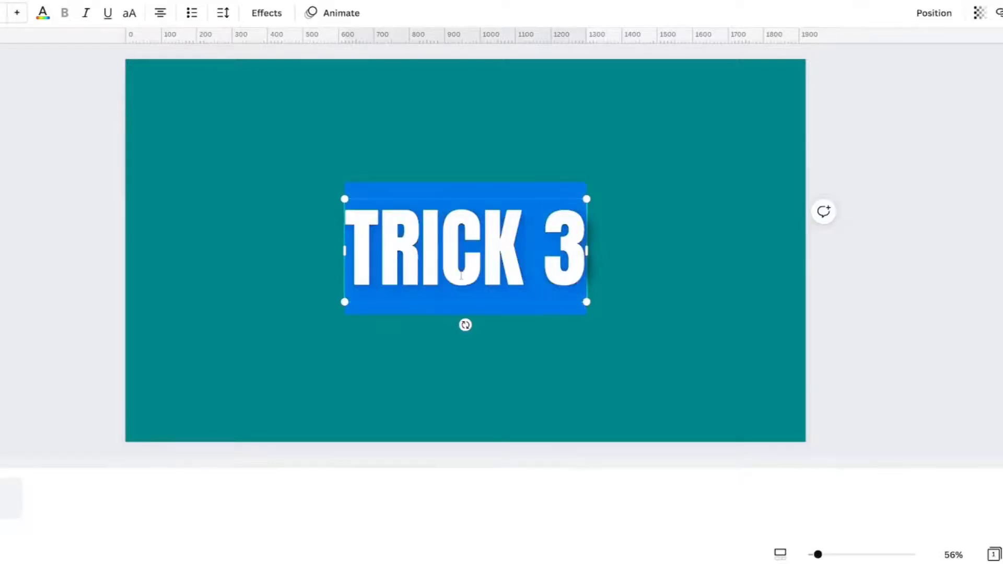
Edit the TRICK 3 title text on the new page
left_click(259, 222)
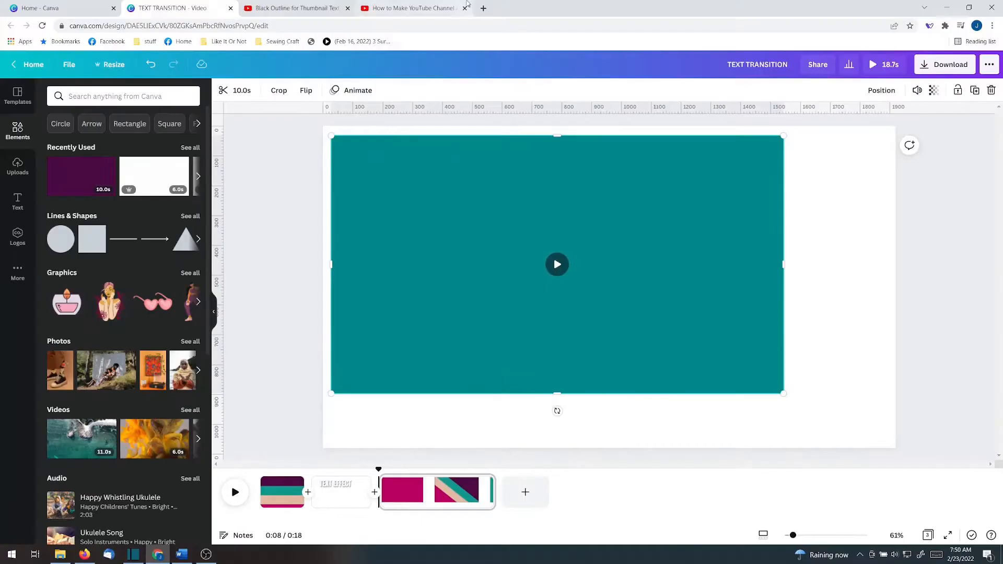
Scroll the YouTube tutorial's description down to the channel art template link
left_click(163, 7)
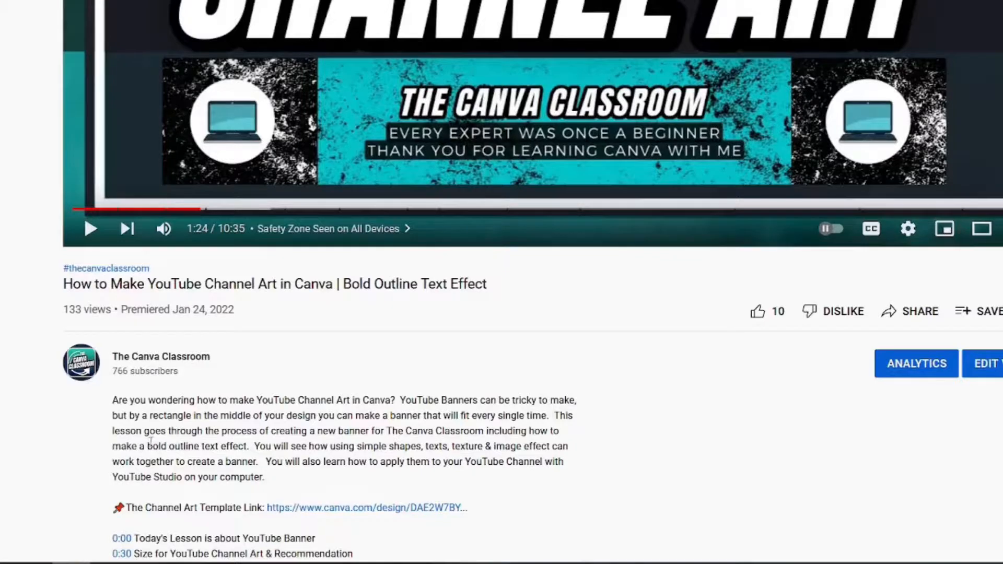
scroll("down", 3)
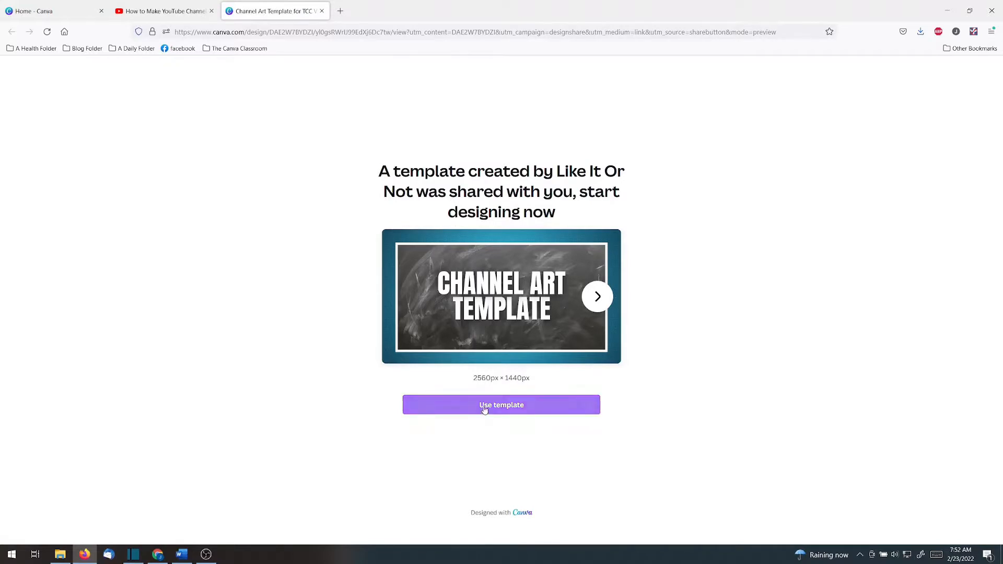
Use the shared Channel Art Template to create an editable copy
left_click(502, 404)
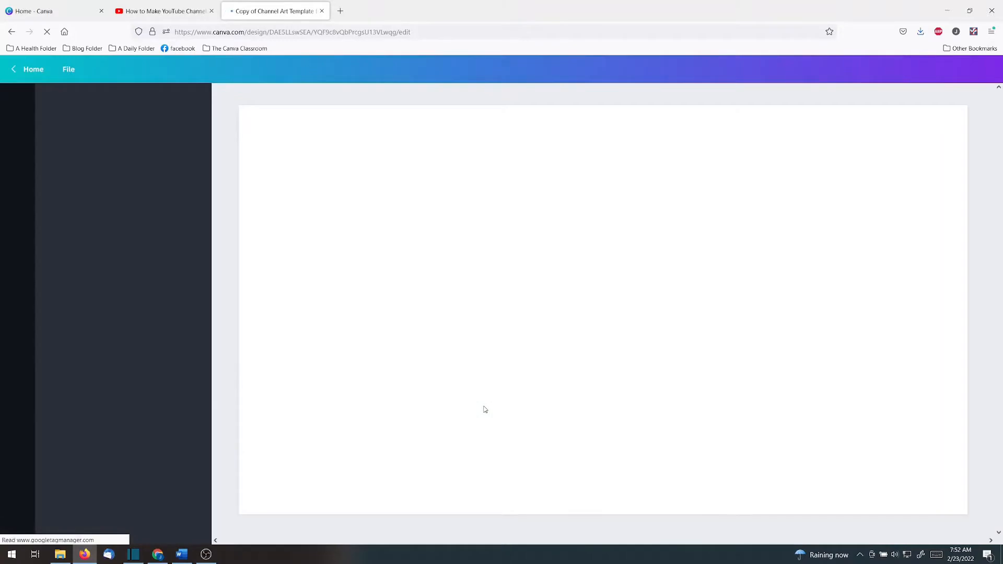